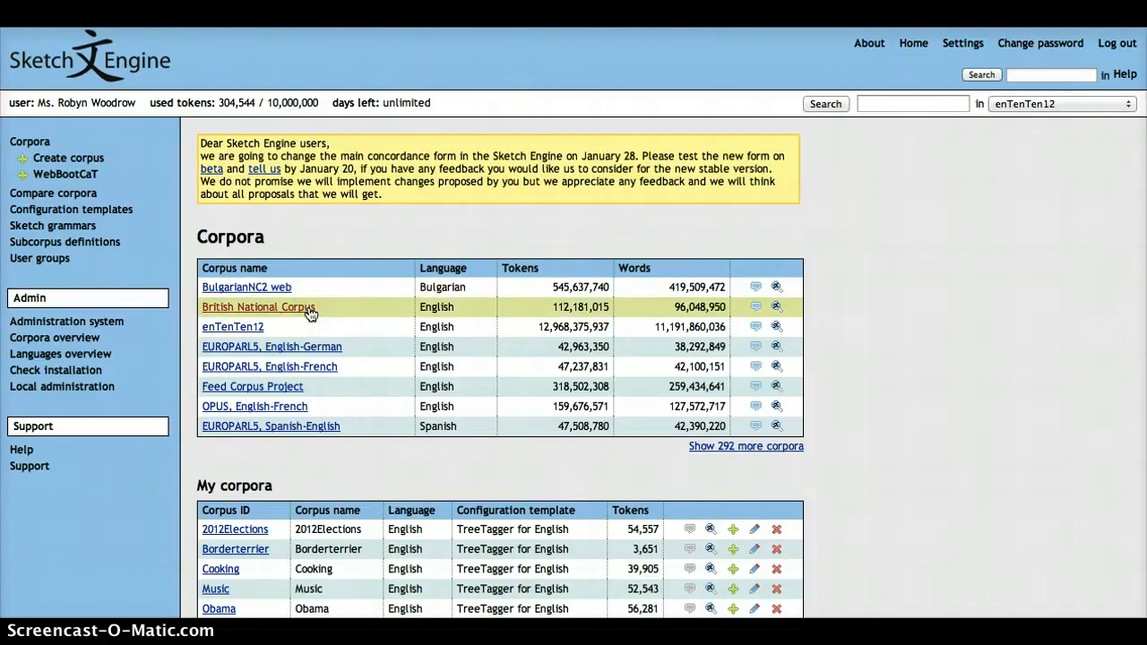
Step: Open the British National Corpus from the Corpora table
click(259, 306)
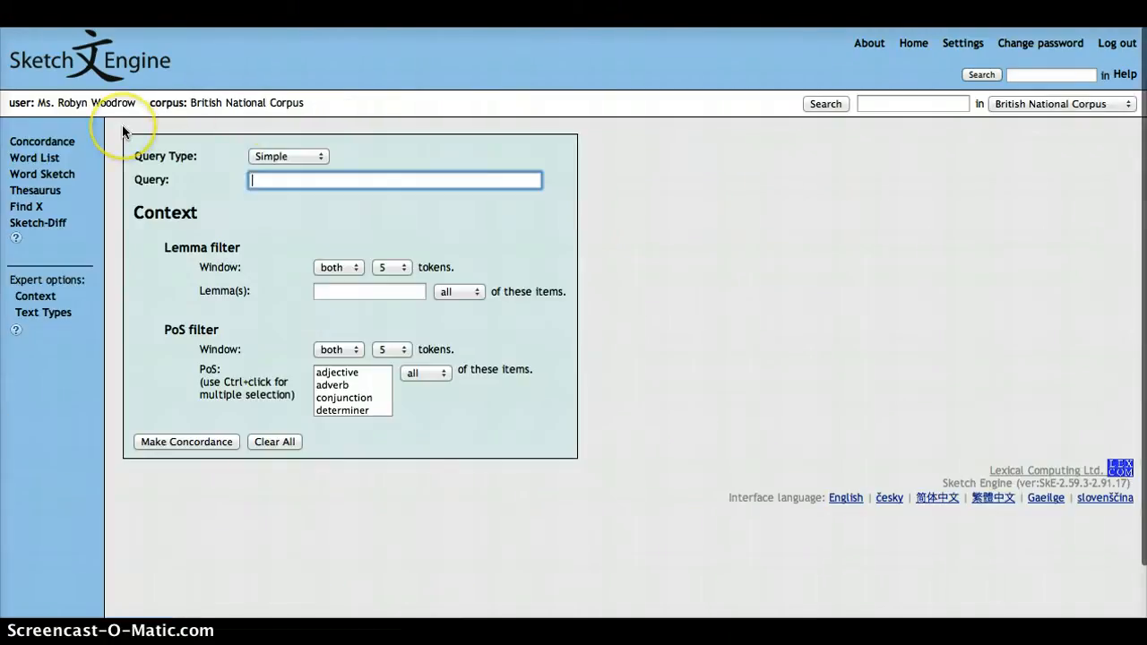
mouse_move(123, 132)
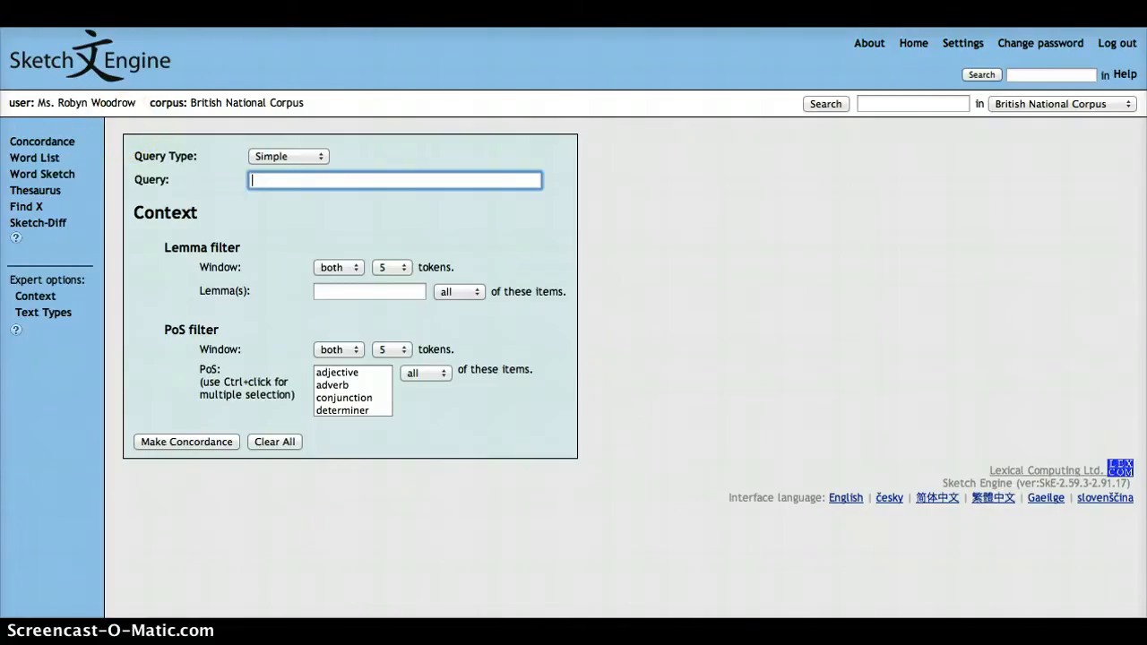
mouse_move(57, 124)
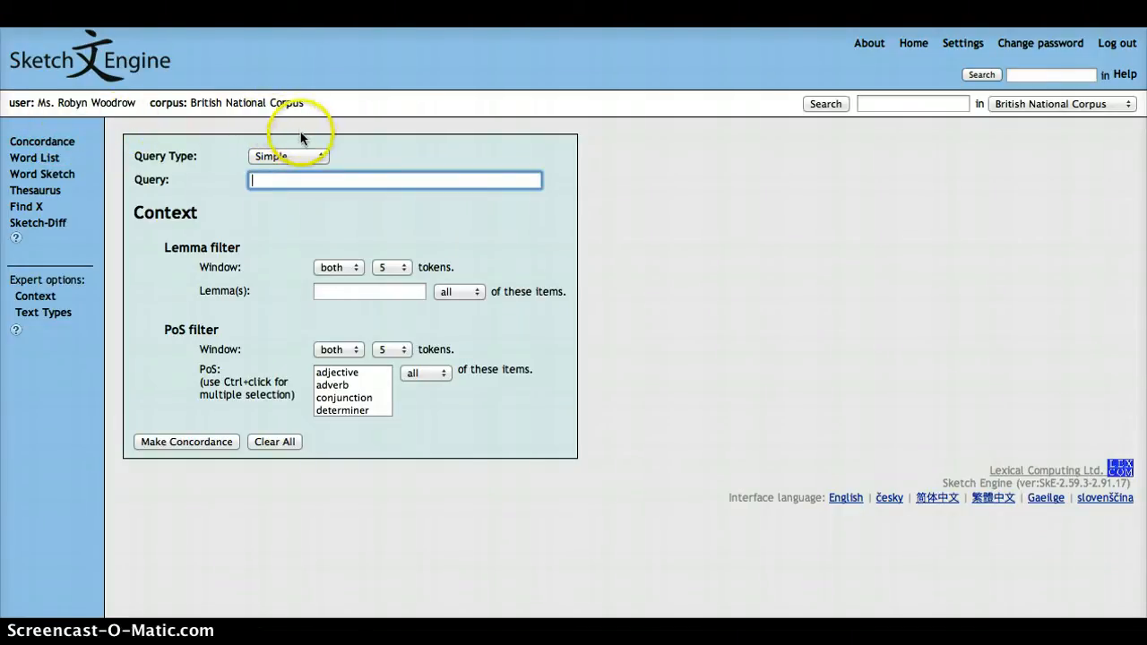
click(287, 156)
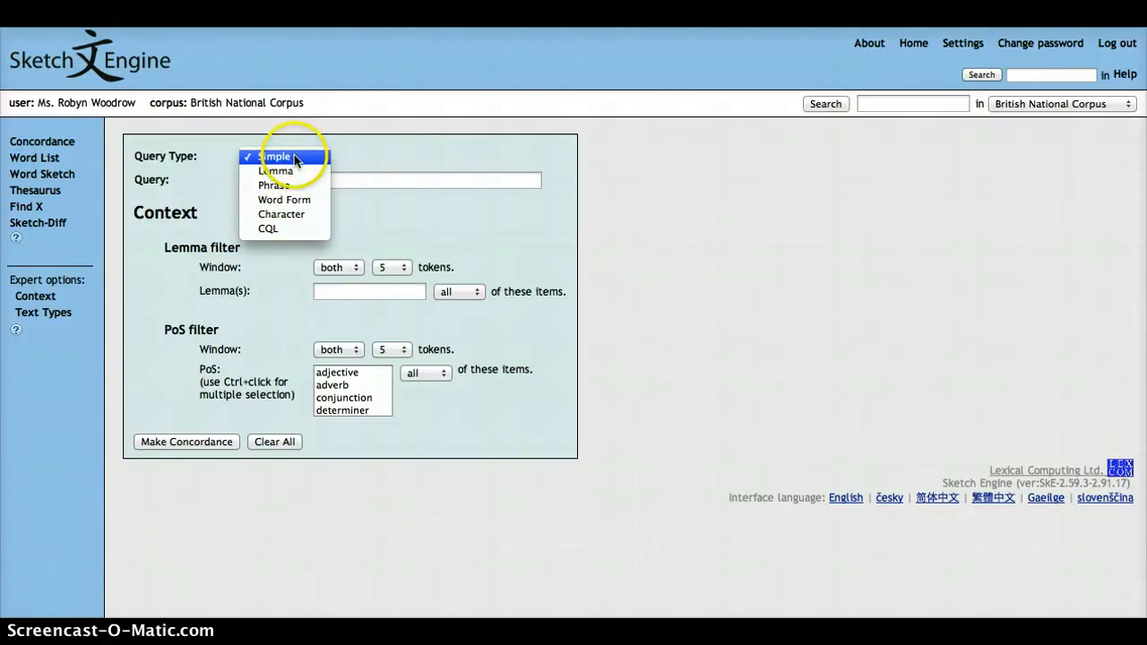
click(275, 156)
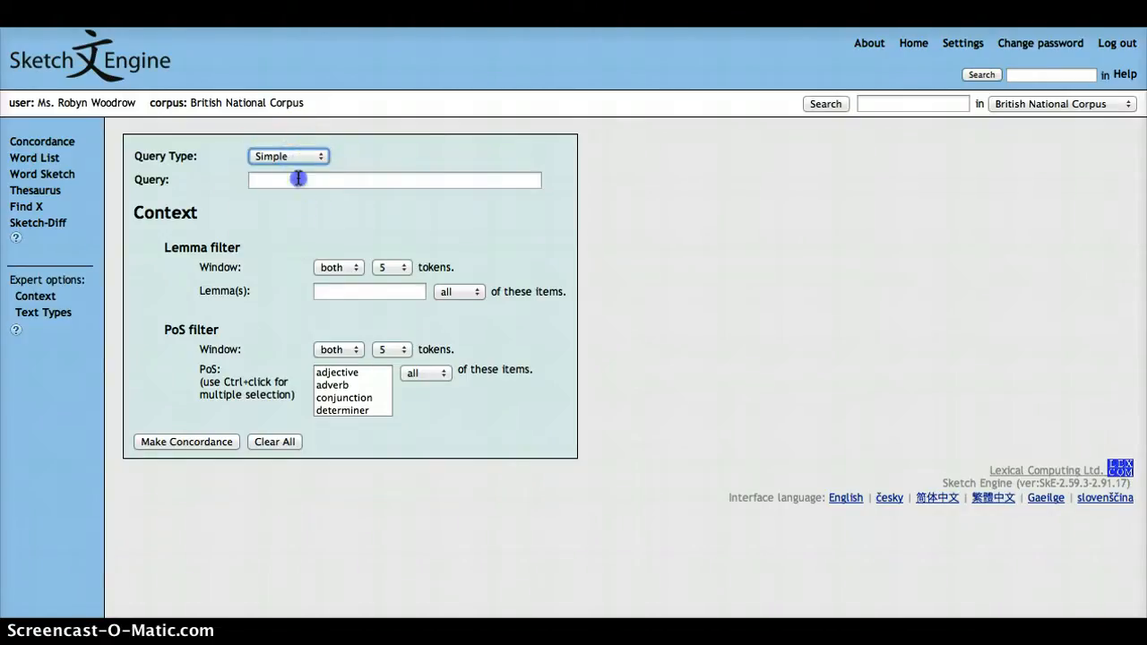
Step: Enter 'save' as the simple query in the concordance form
click(394, 180)
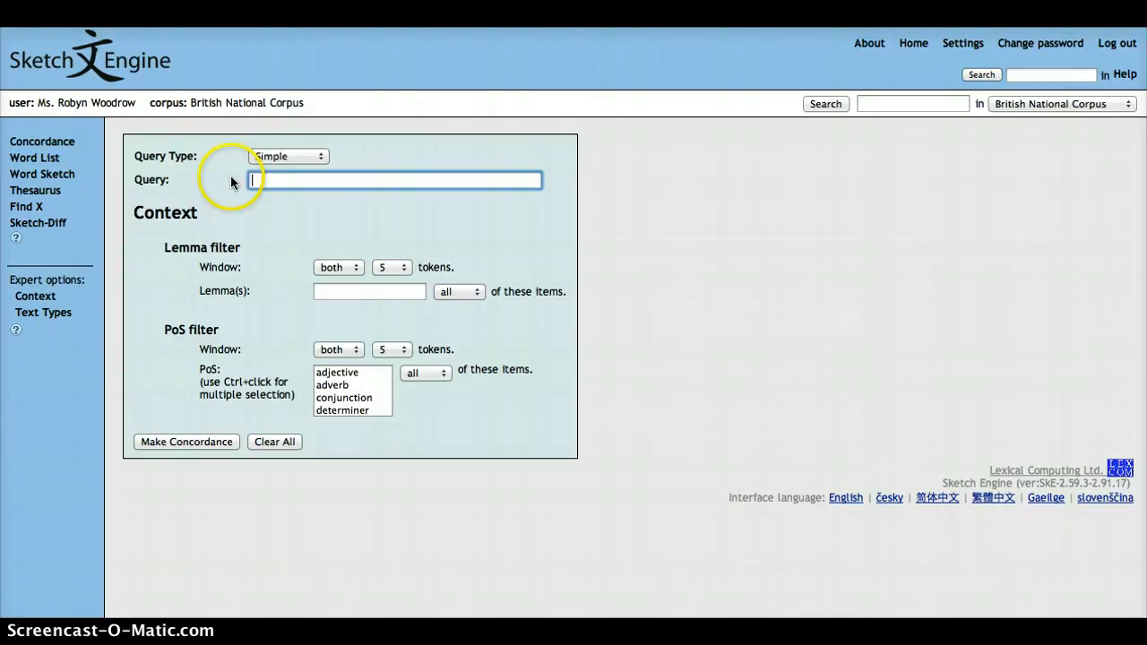
text(save)
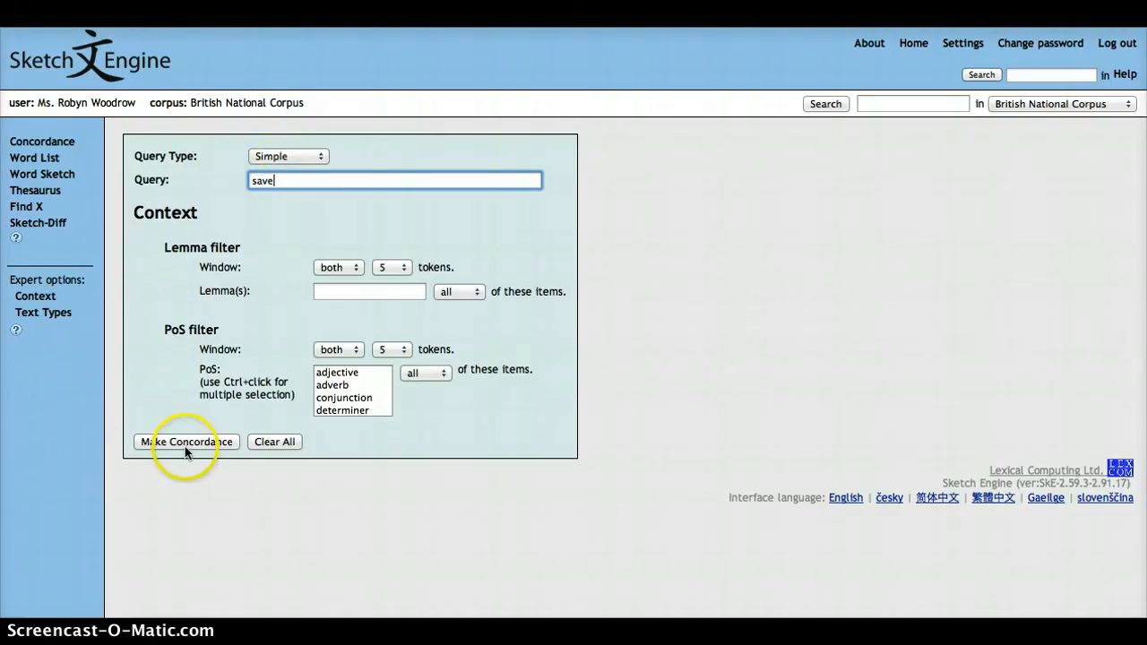
Step: Run Make Concordance to list the 12,435 hits for 'save' across 622 pages
click(186, 442)
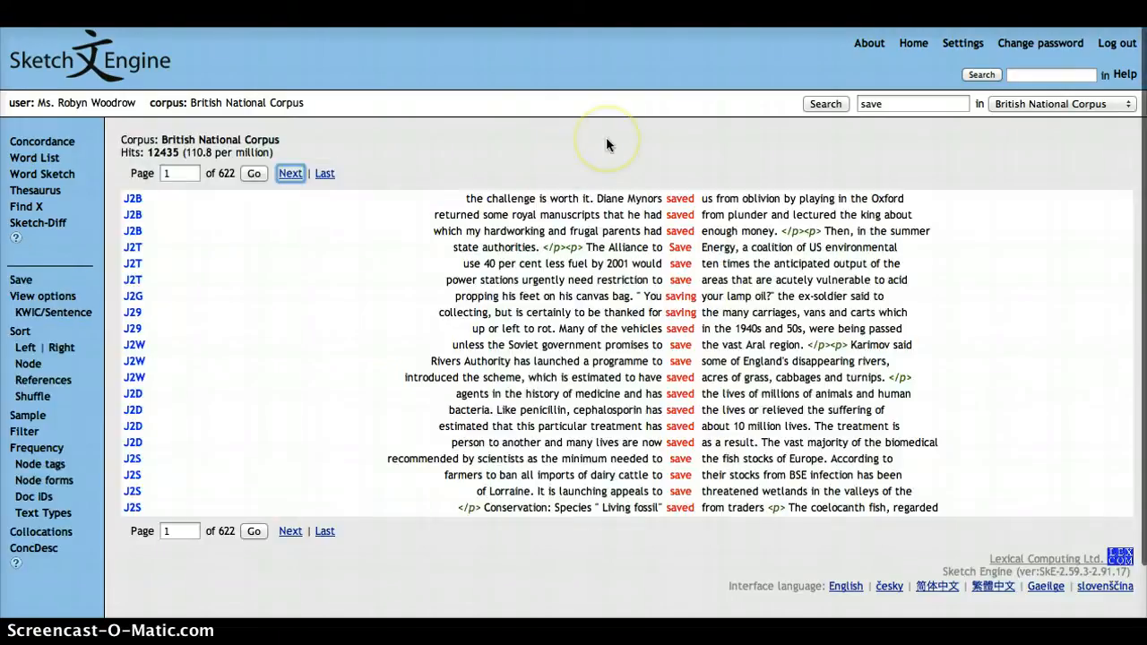
mouse_move(667, 144)
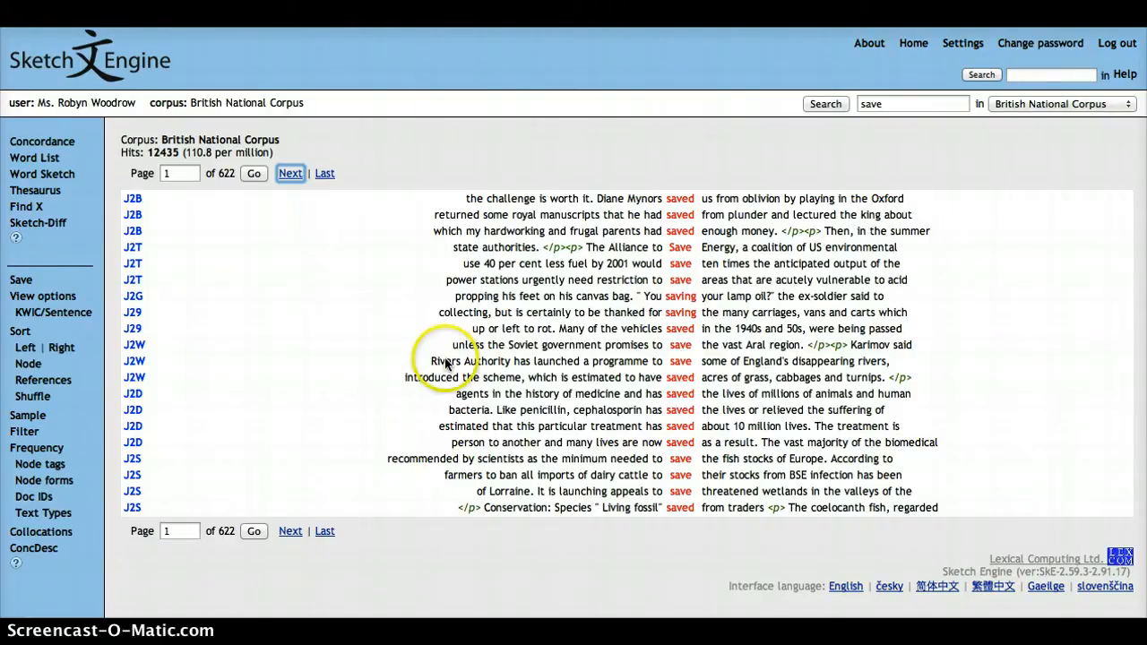
mouse_move(659, 170)
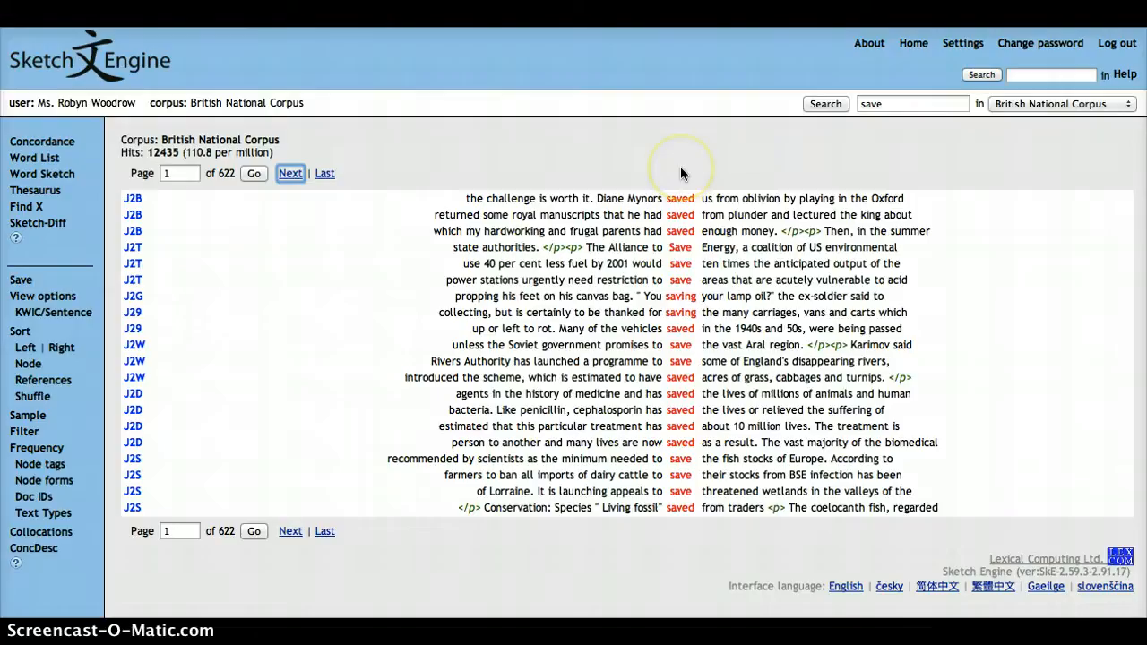
mouse_move(801, 198)
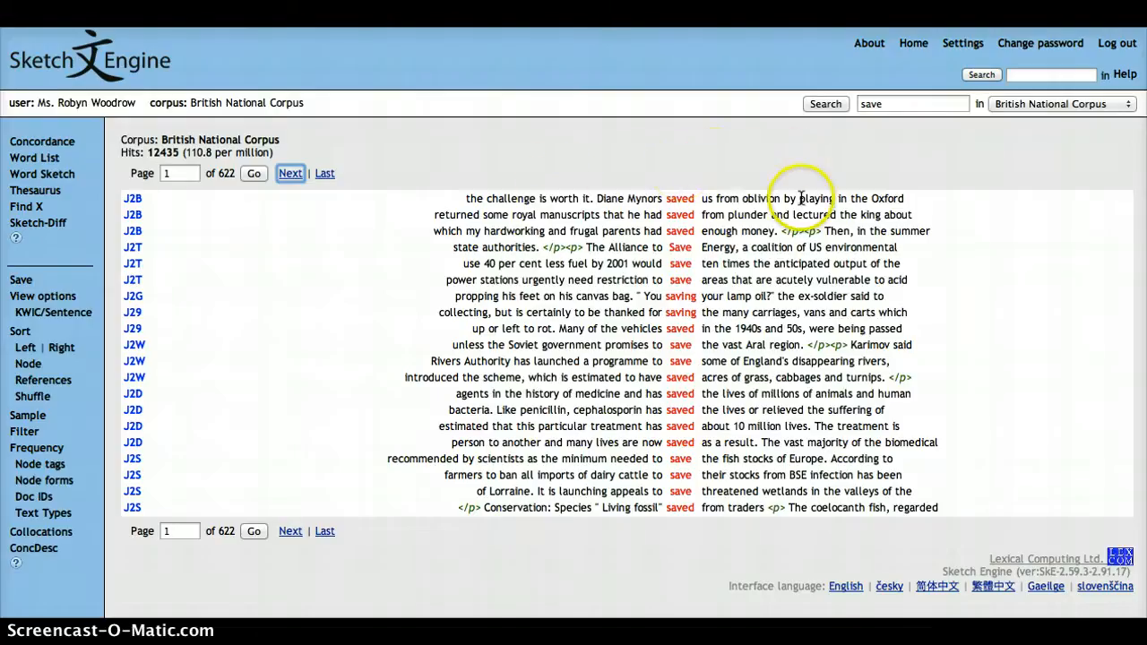